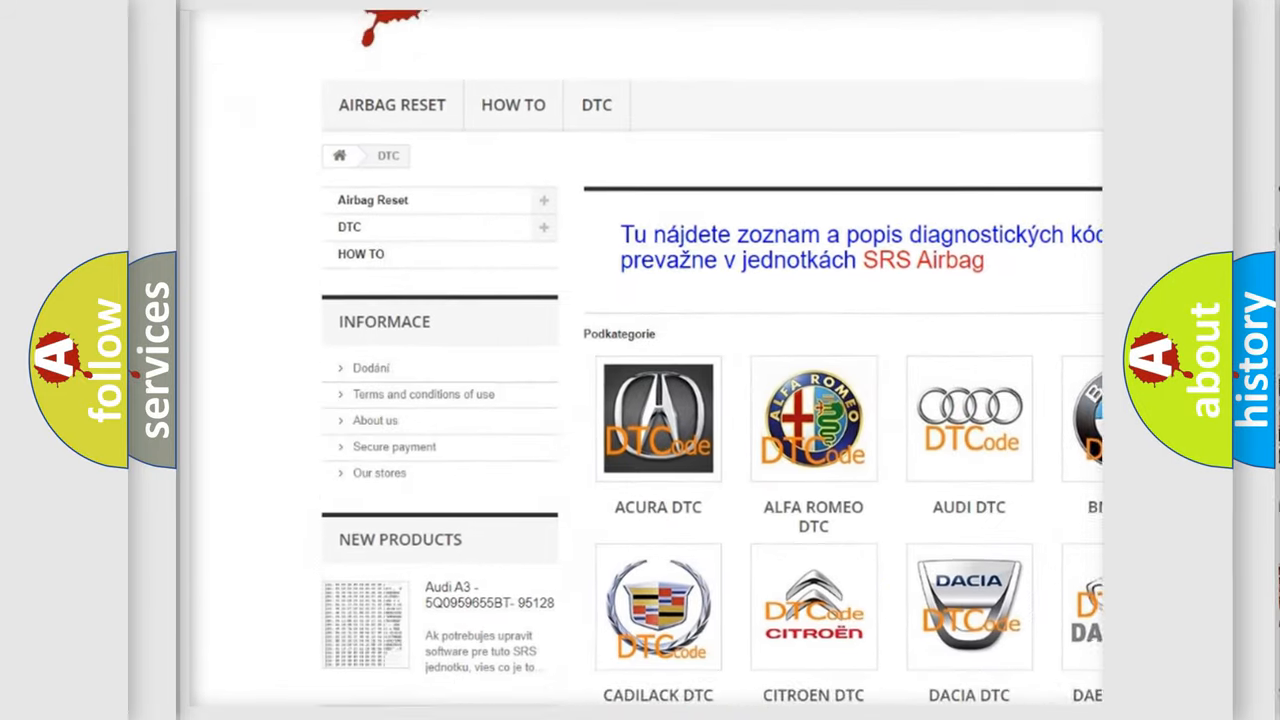
- Scroll to the DAEWOO DTC tile and open Daewoo's trouble code list starting at _00120
scroll(down, 3)
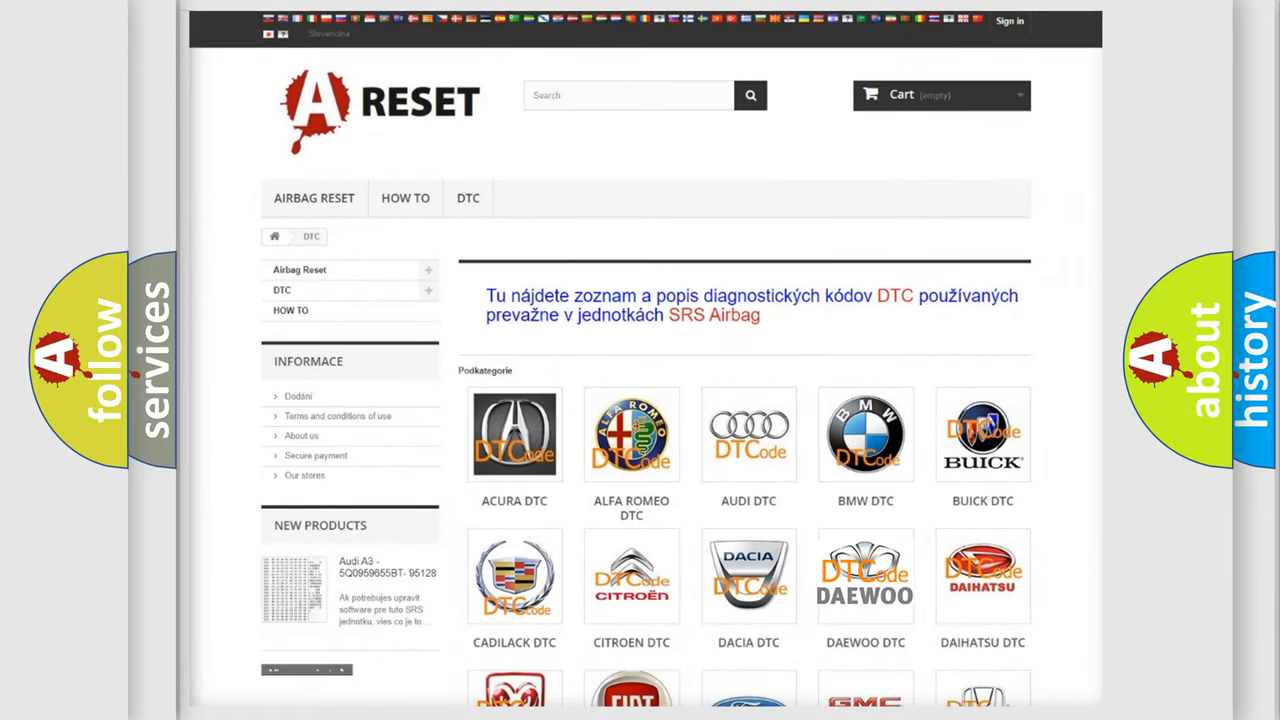
click(865, 575)
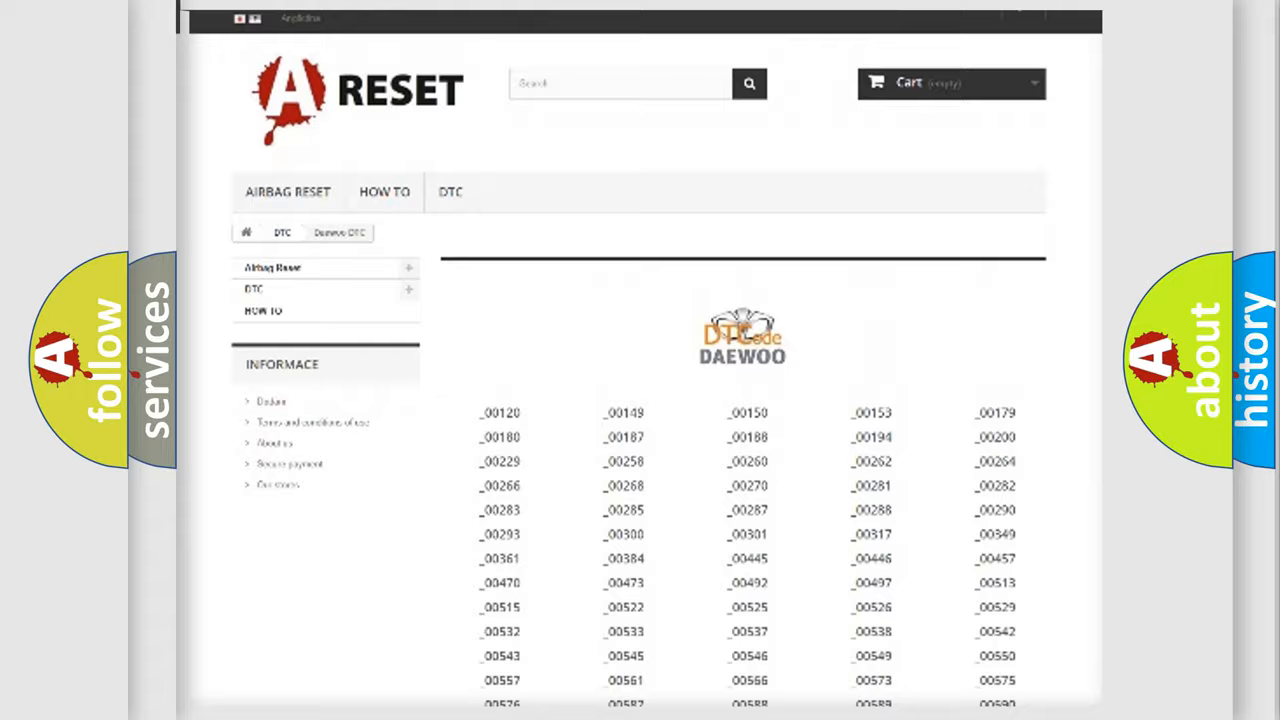